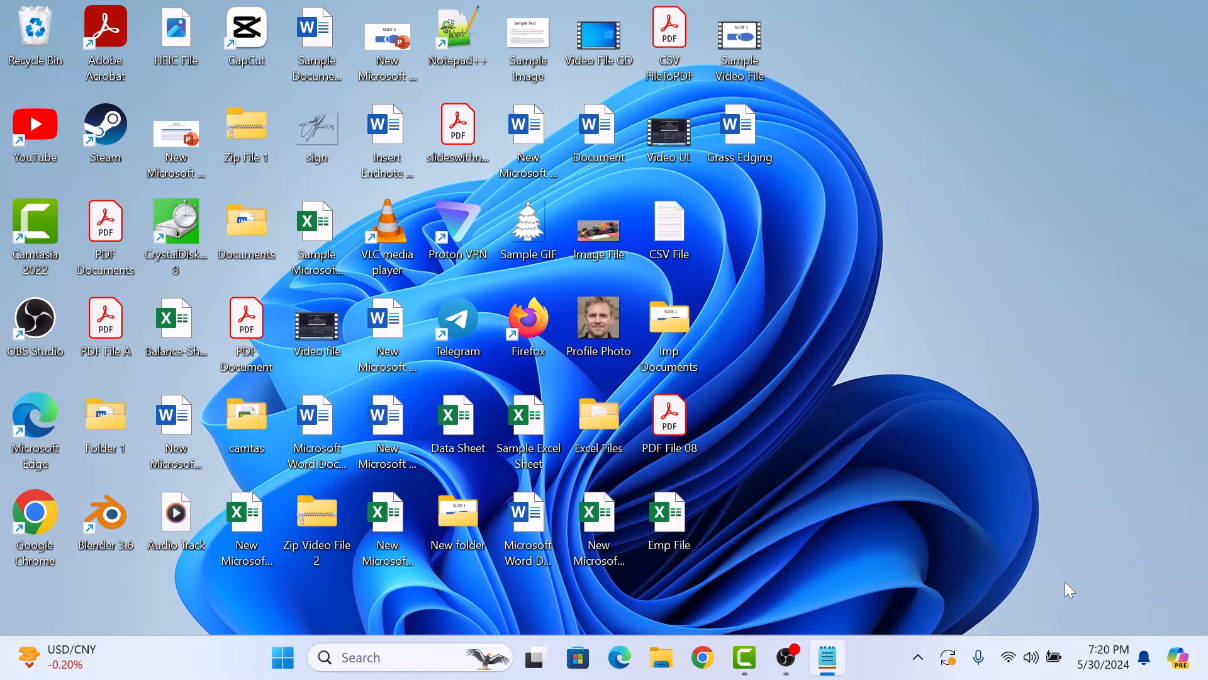
# Step: Search the Start menu for "control panel" so Control Panel shows as the best match
pyautogui.click(282, 656)
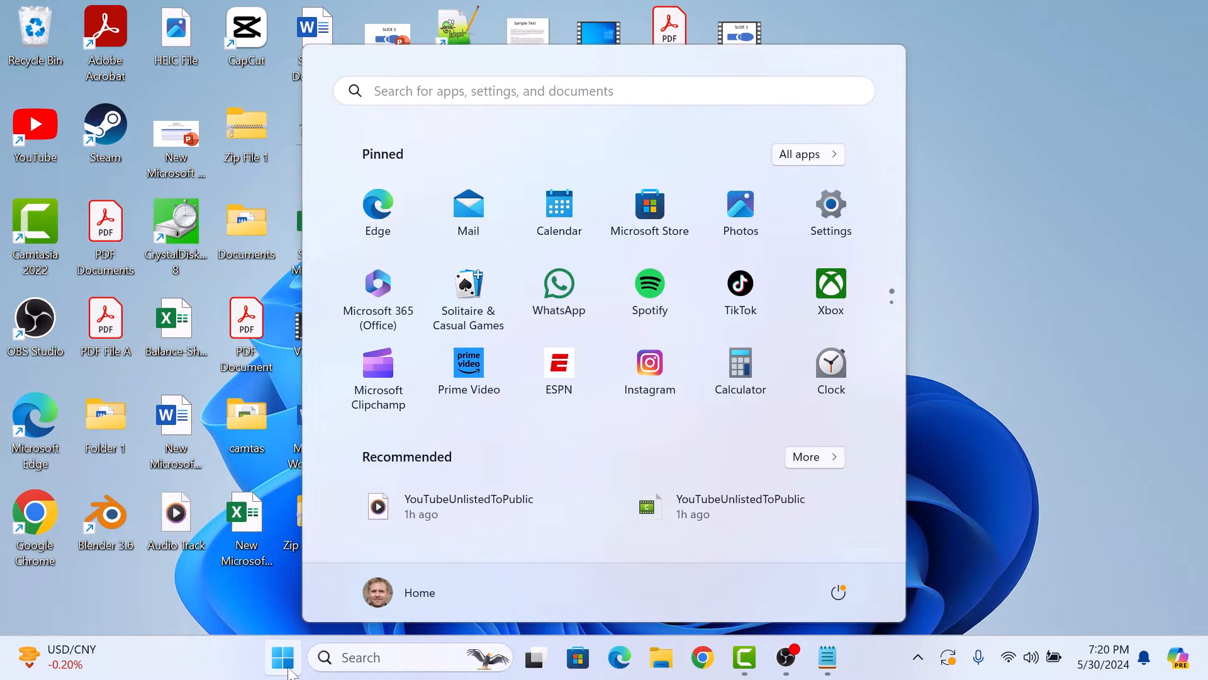
pyautogui.write('control panel')
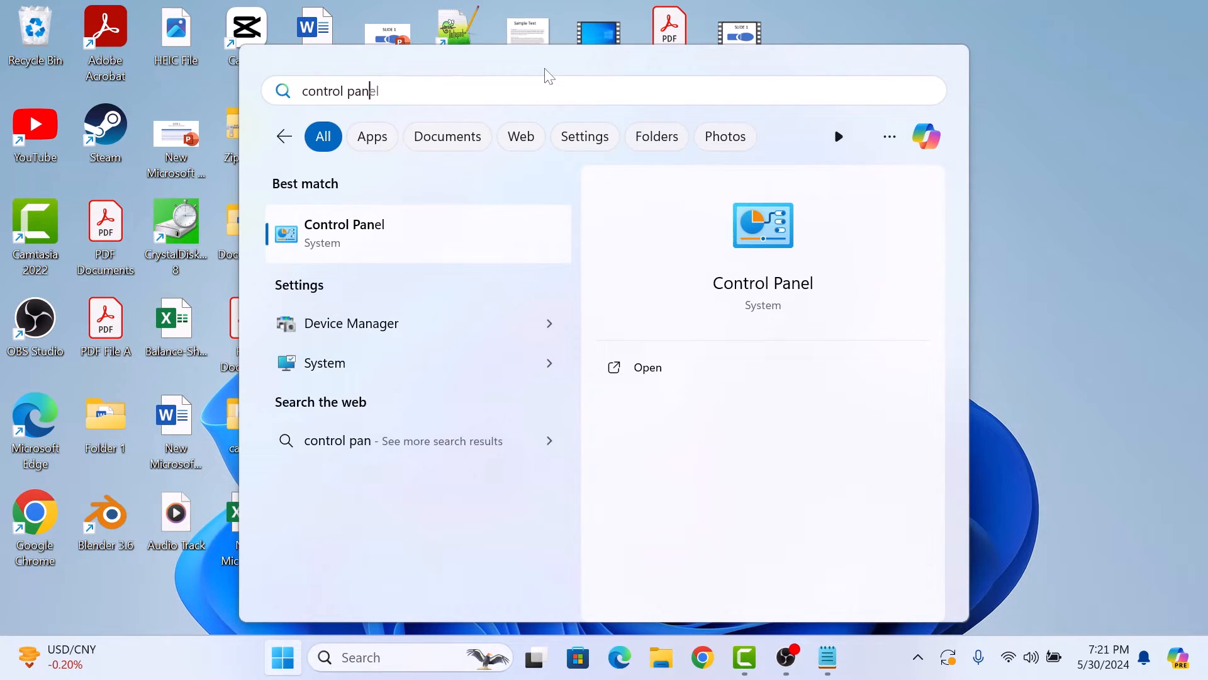
pyautogui.write('el')
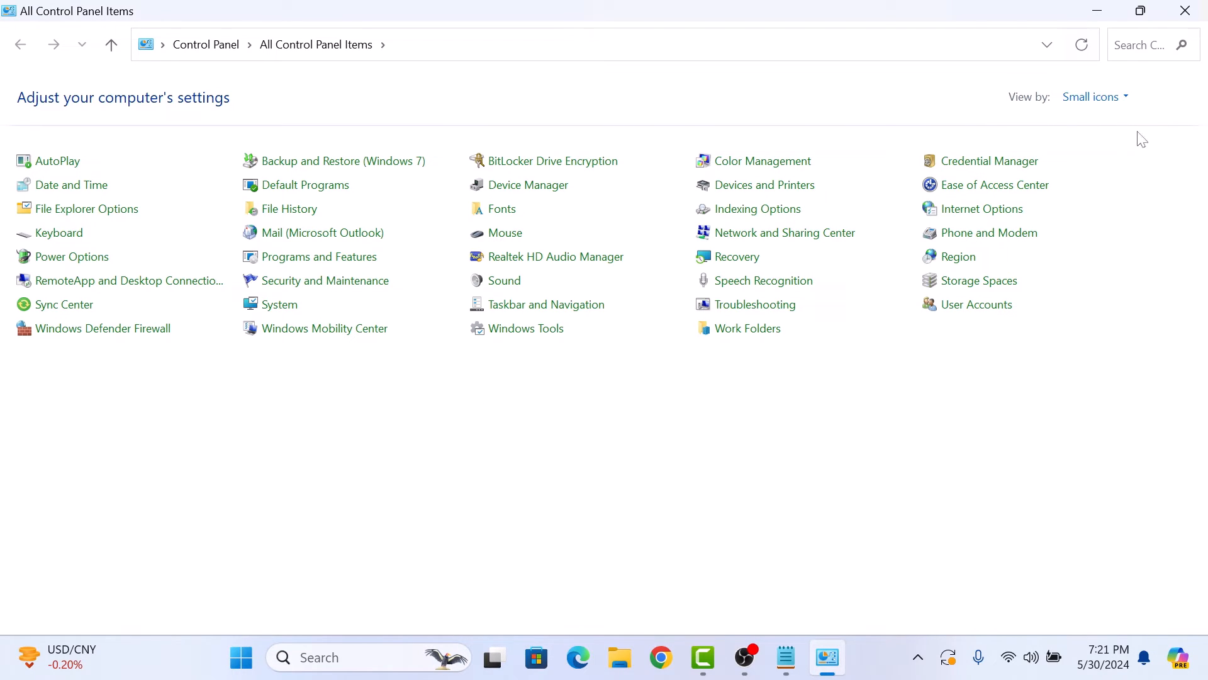
pyautogui.moveTo(1001, 424)
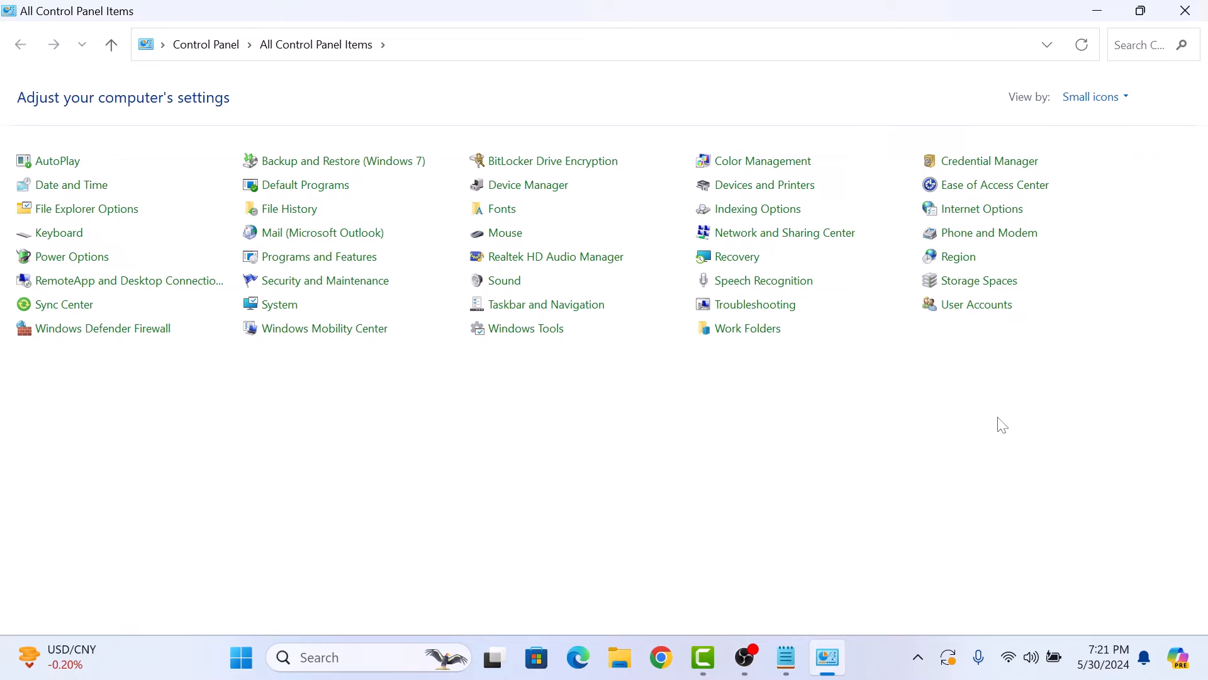
pyautogui.moveTo(784, 233)
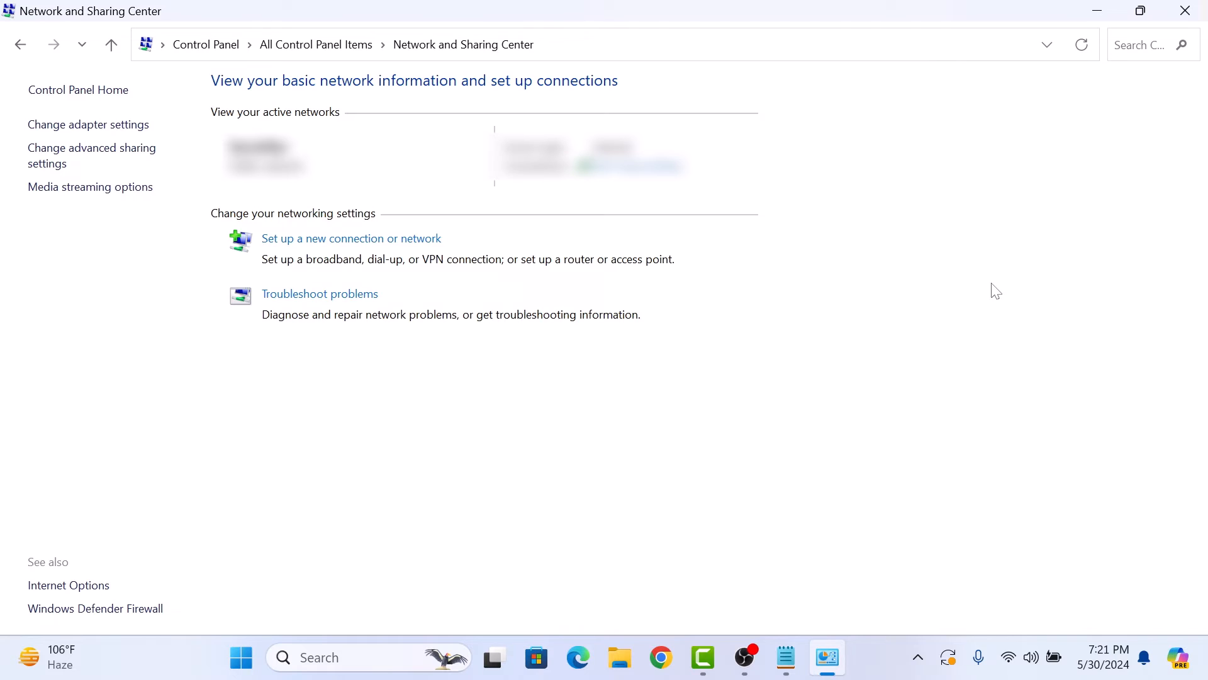
pyautogui.moveTo(148, 147)
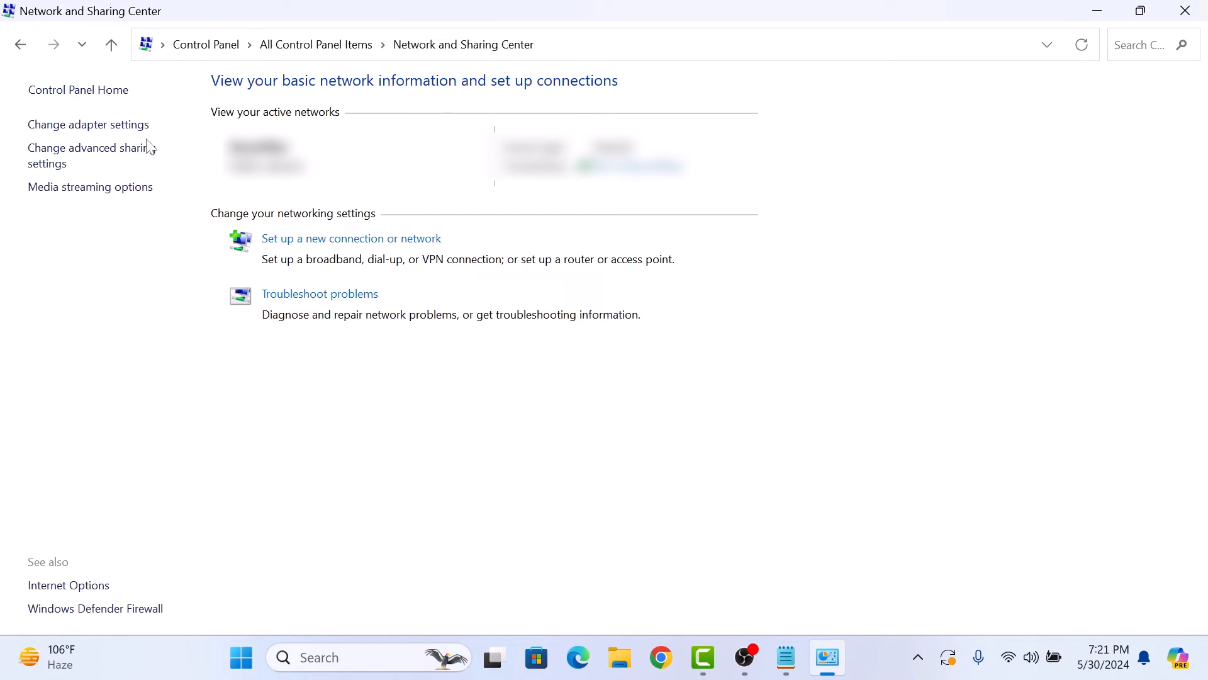
# Step: Go to Change advanced sharing settings from the Network and Sharing Center pane
pyautogui.click(87, 155)
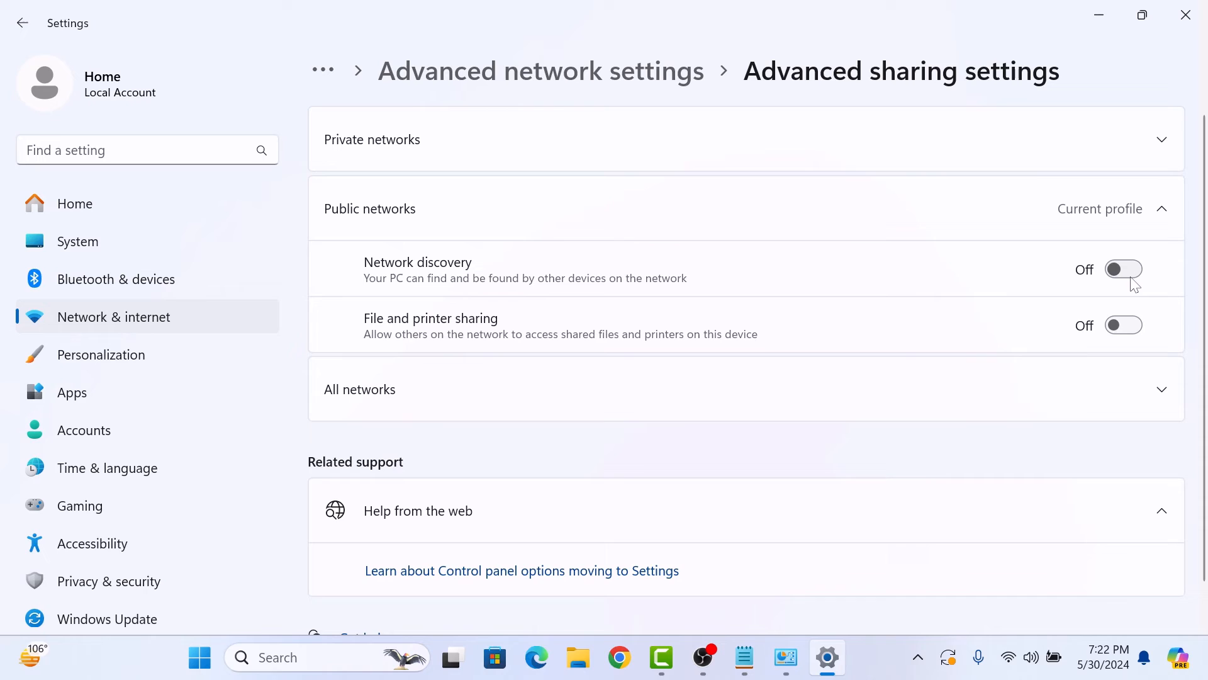
# Step: Switch Network discovery and File and printer sharing On under Public networks
pyautogui.click(1122, 269)
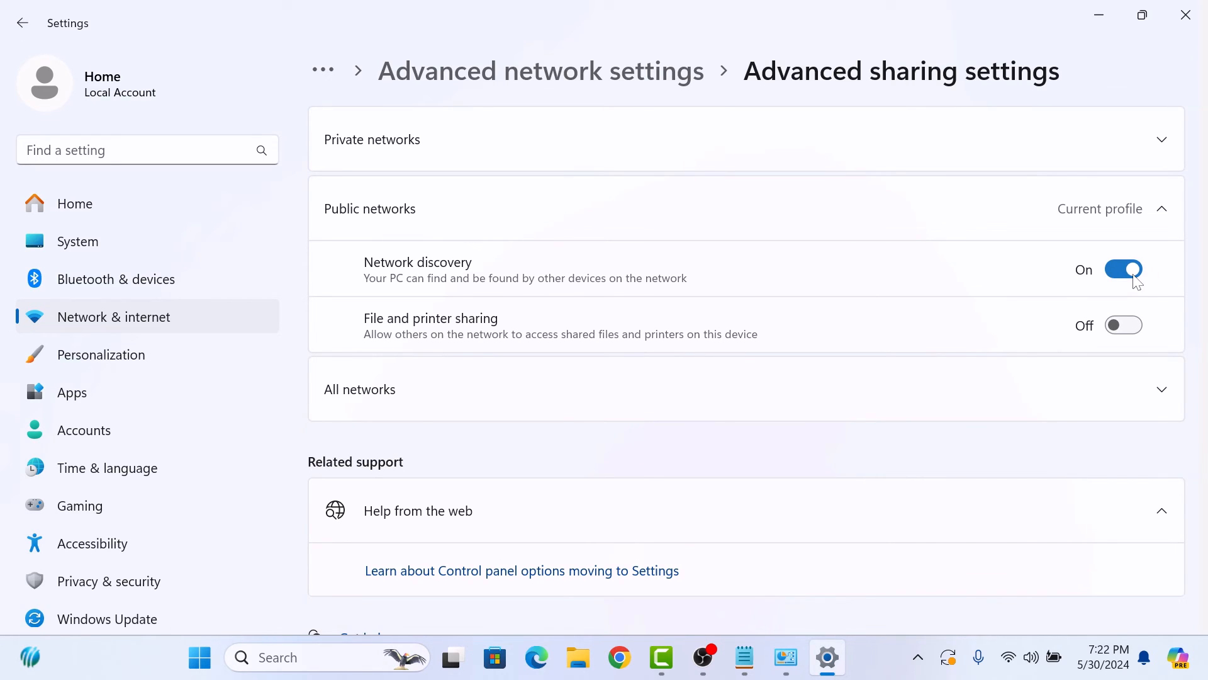
pyautogui.click(1122, 325)
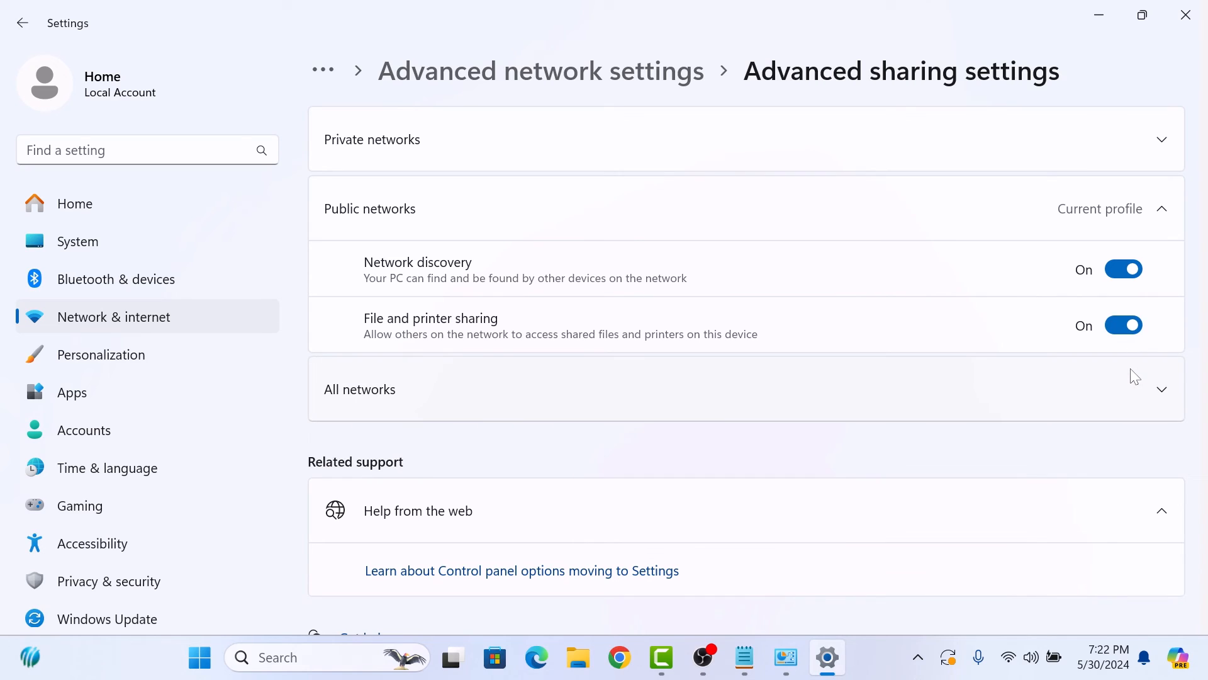